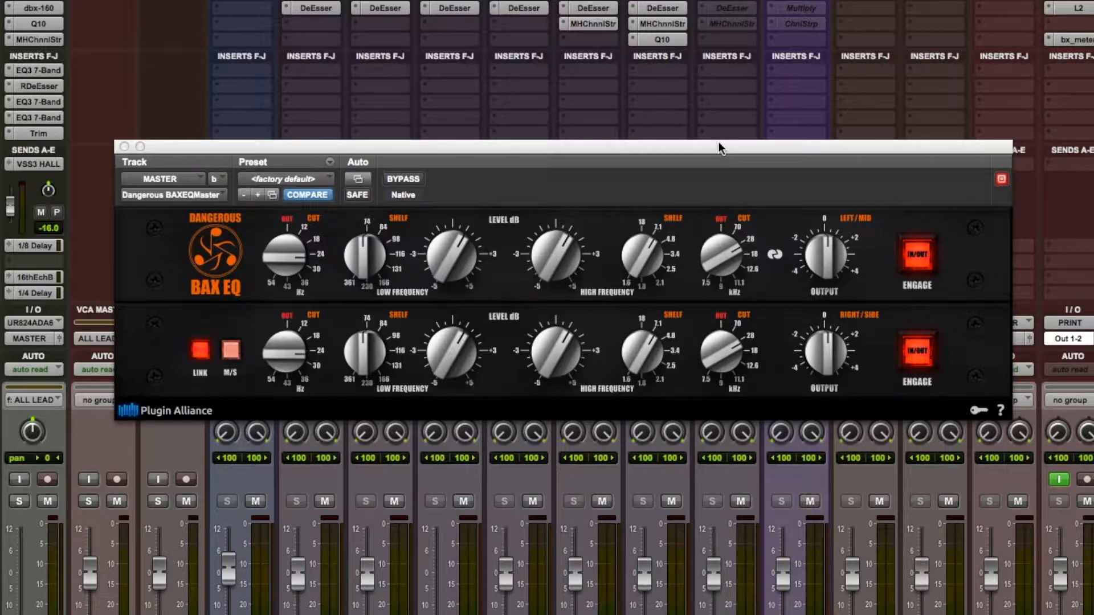
mouse_move(371, 328)
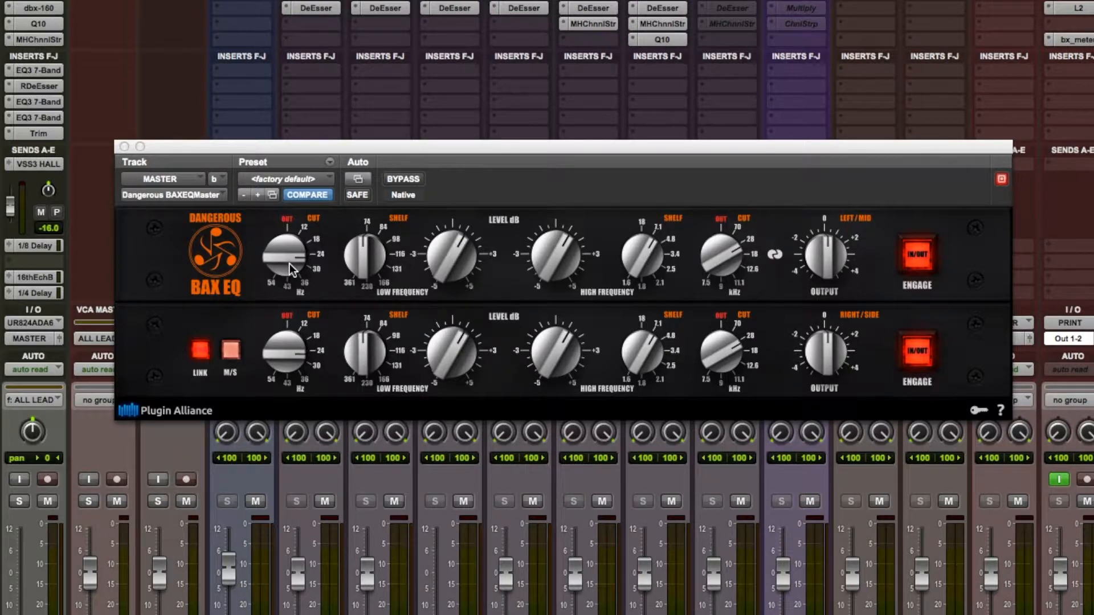
mouse_move(436, 279)
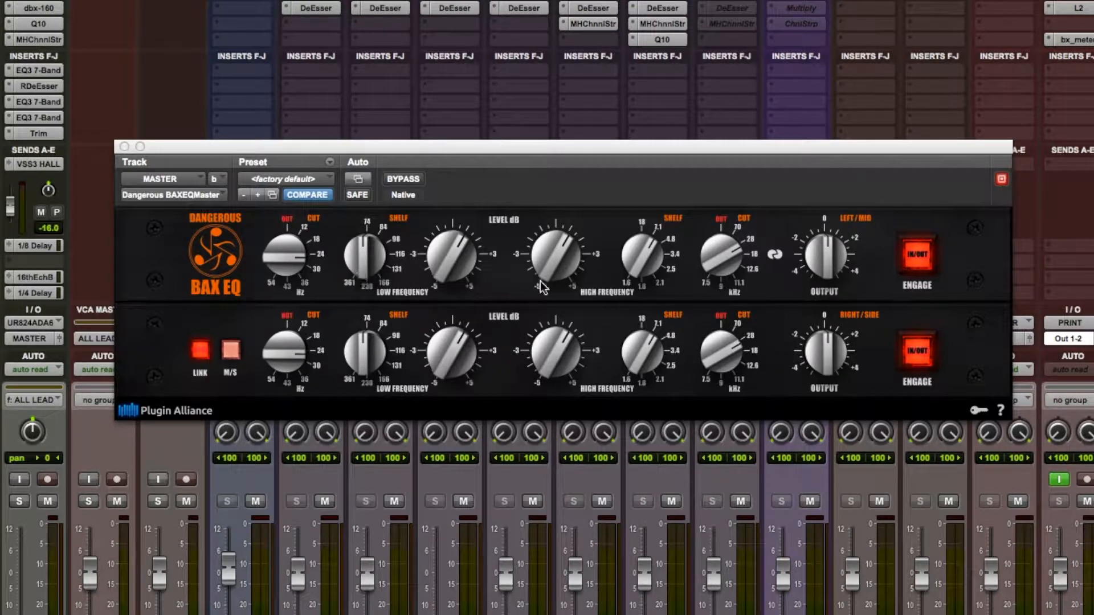
mouse_move(656, 270)
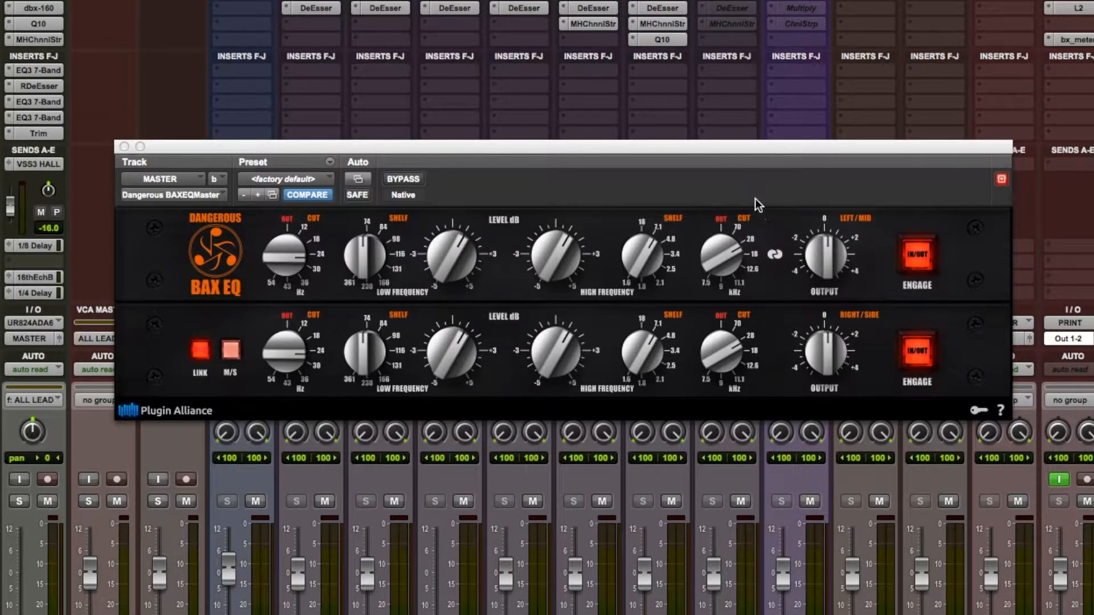
mouse_move(664, 187)
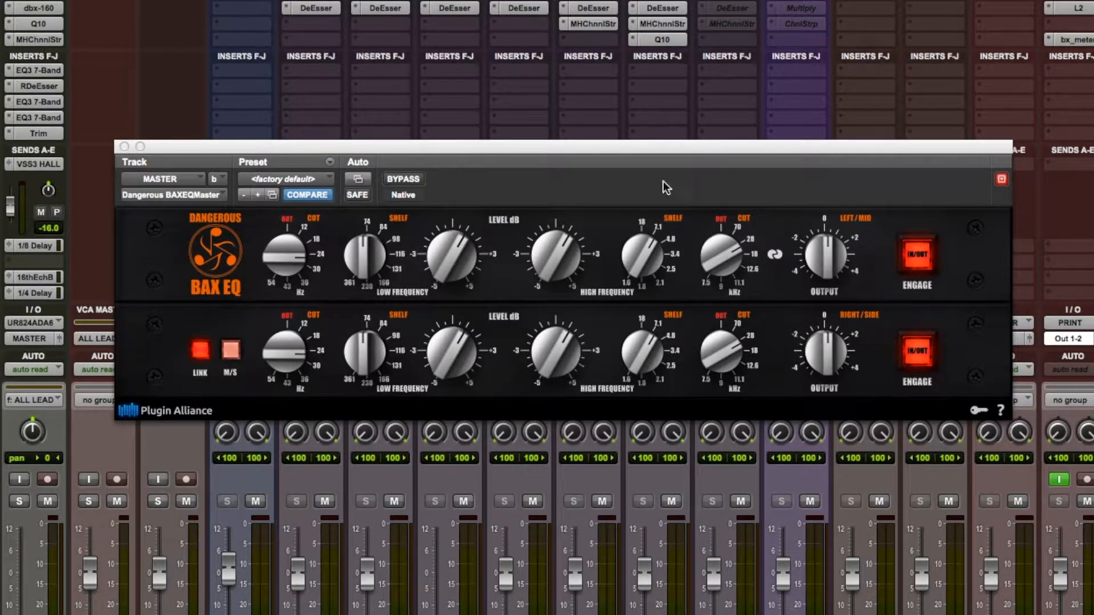
mouse_move(415, 186)
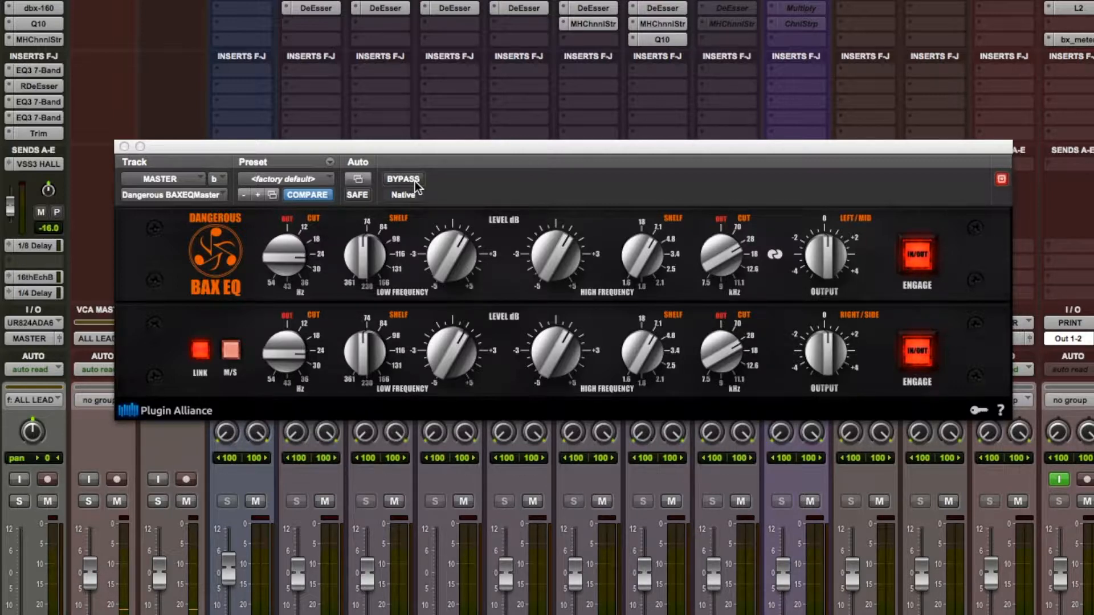
A/B the master EQ by bypassing and re-enabling it, then show a 0.0 dB master volume reading
left_click(403, 179)
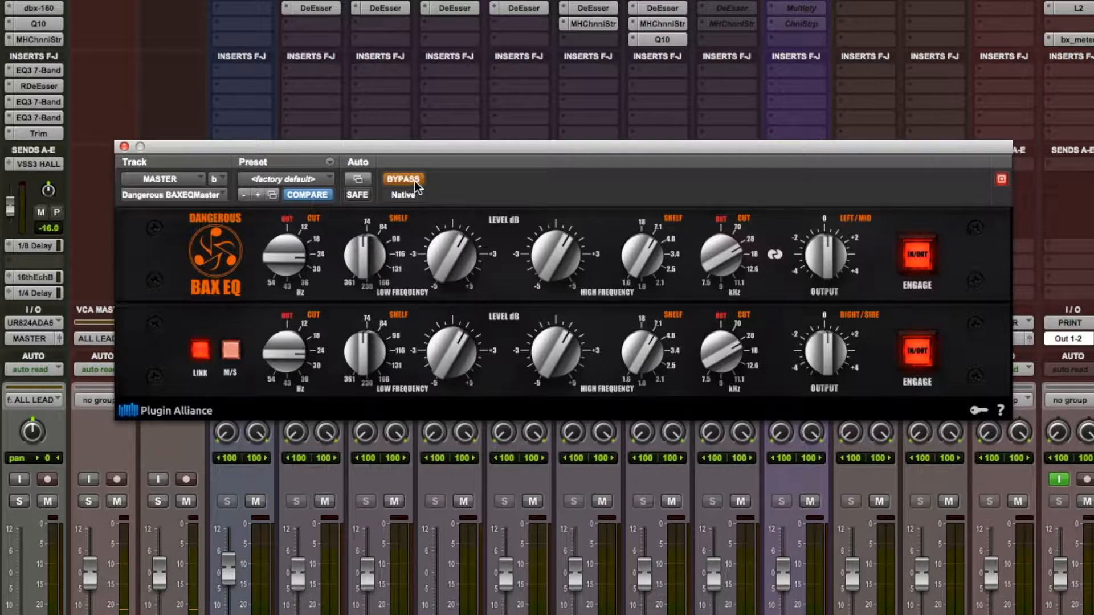
left_click(402, 178)
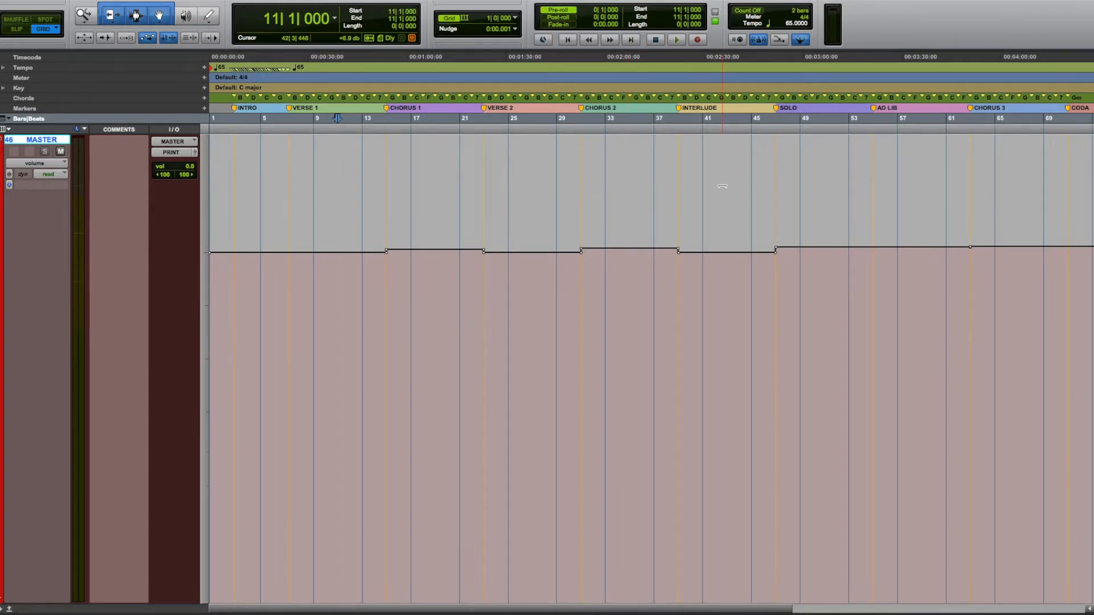
left_click(721, 185)
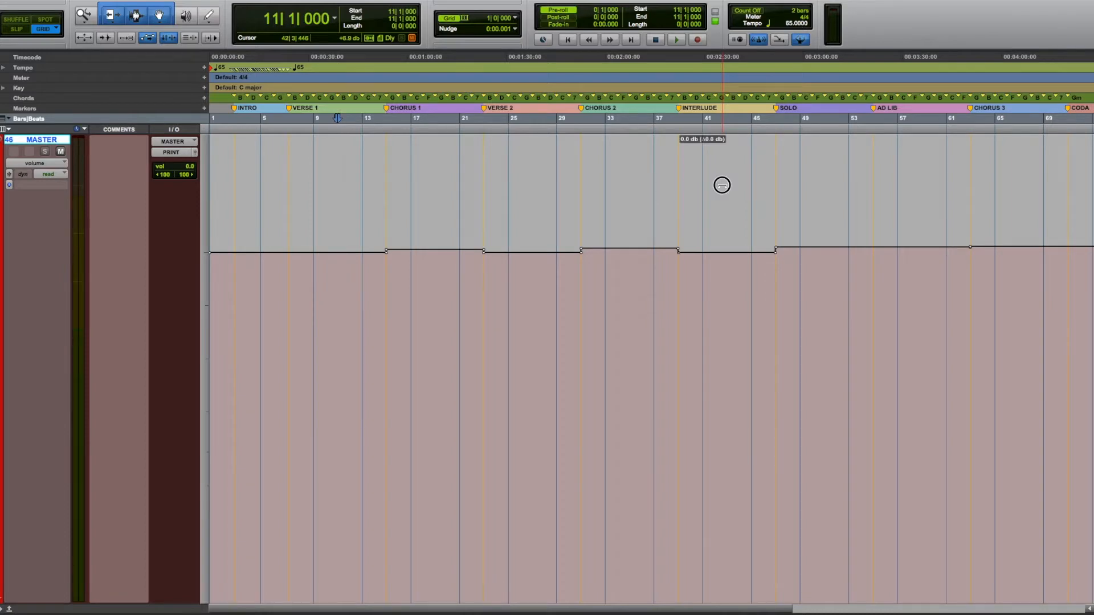